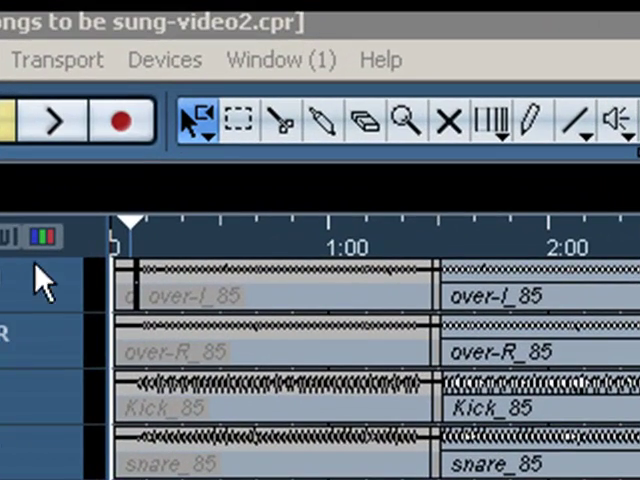
{"action": "mouse_move", "coordinate": [195, 125]}
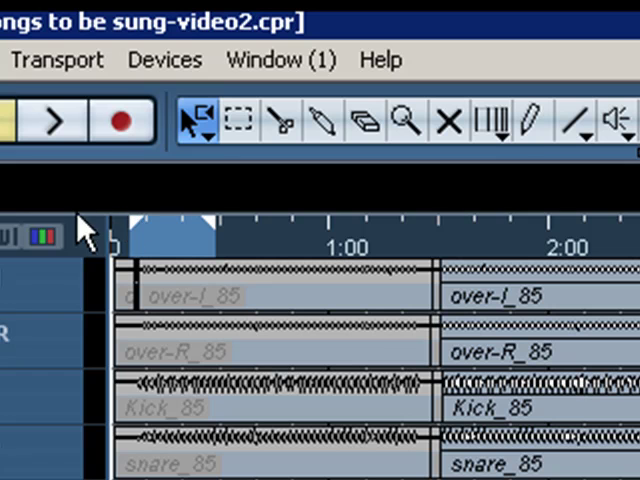
{"action": "mouse_move", "coordinate": [150, 245]}
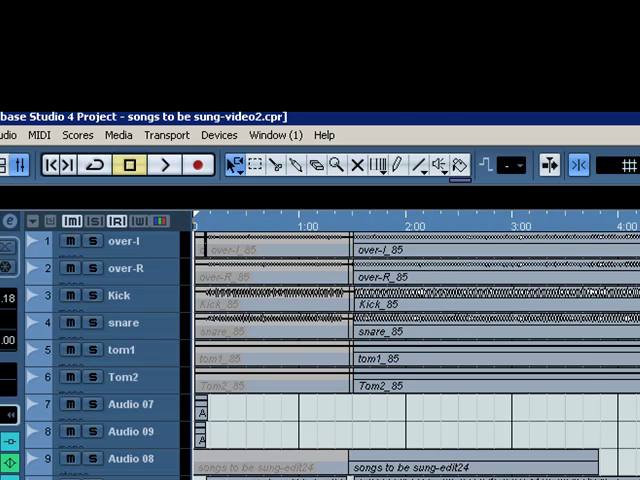
- Open the File menu to reach the Export submenu with Audio Mixdown
{"action": "left_click", "coordinate": [33, 46]}
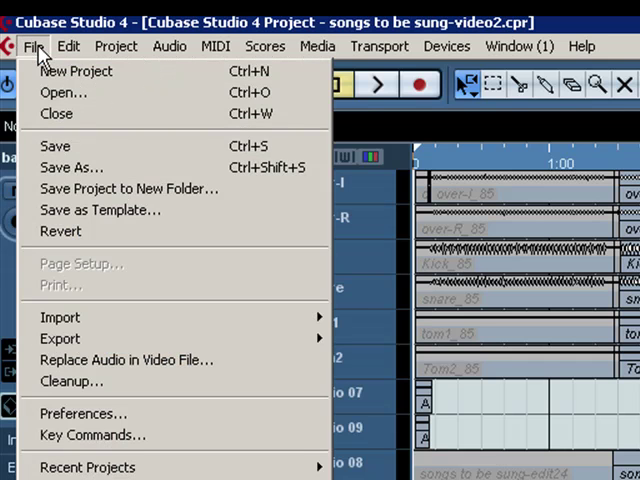
{"action": "mouse_move", "coordinate": [60, 338]}
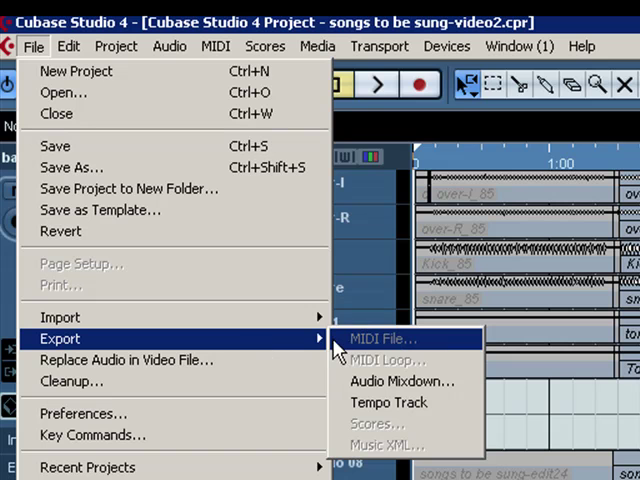
{"action": "mouse_move", "coordinate": [340, 350]}
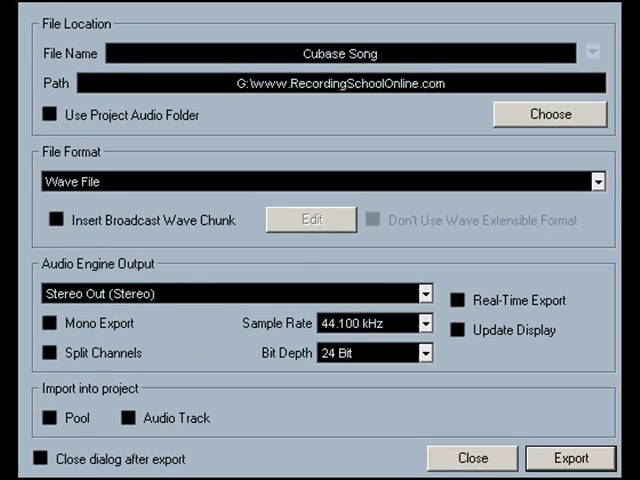
{"action": "mouse_move", "coordinate": [263, 88]}
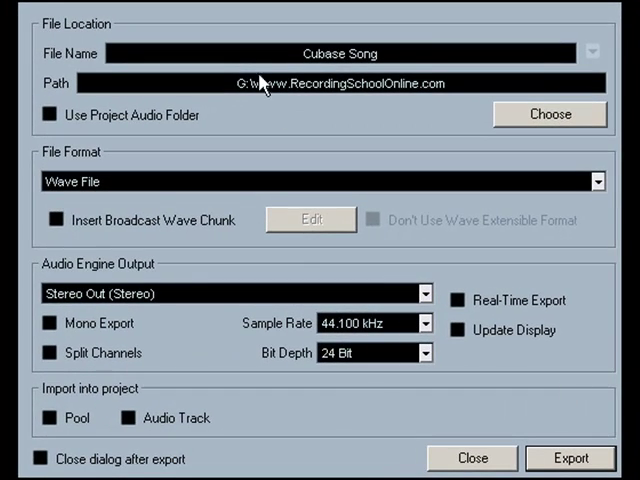
{"action": "mouse_move", "coordinate": [320, 63]}
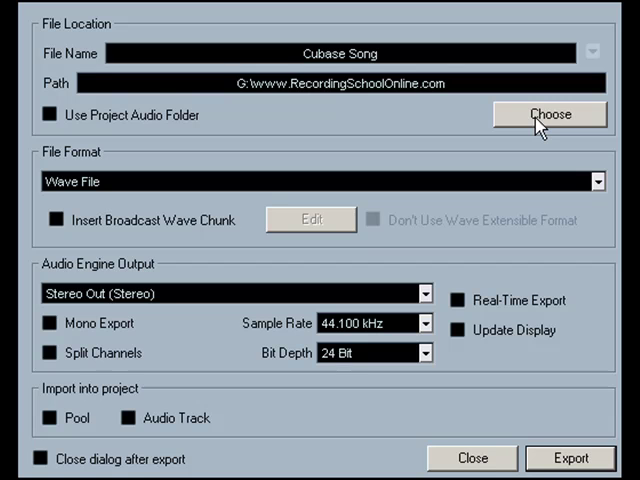
{"action": "mouse_move", "coordinate": [538, 128]}
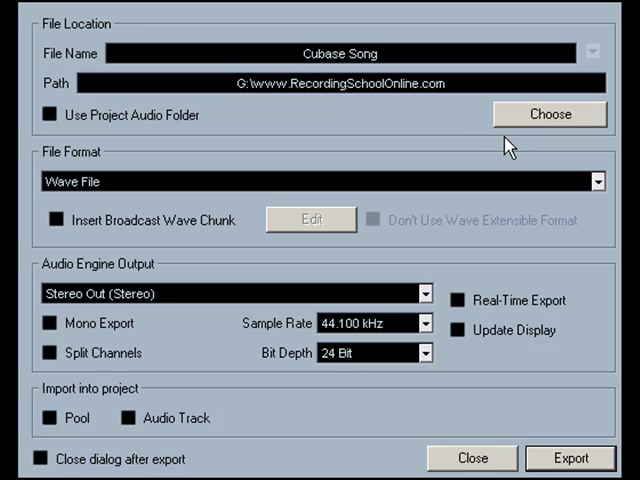
{"action": "mouse_move", "coordinate": [513, 128]}
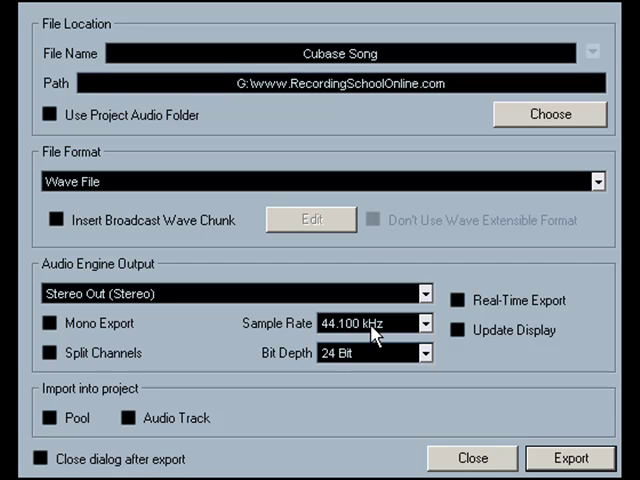
{"action": "mouse_move", "coordinate": [432, 362]}
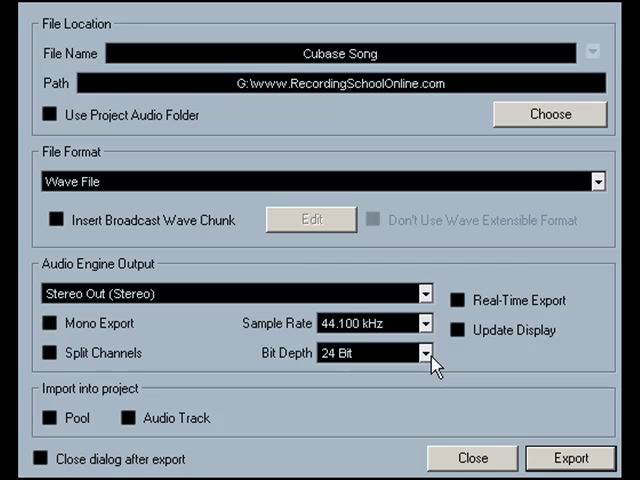
- List the 8, 16, 24 and 32-bit float depth options, keeping 24 Bit selected
{"action": "left_click", "coordinate": [427, 352]}
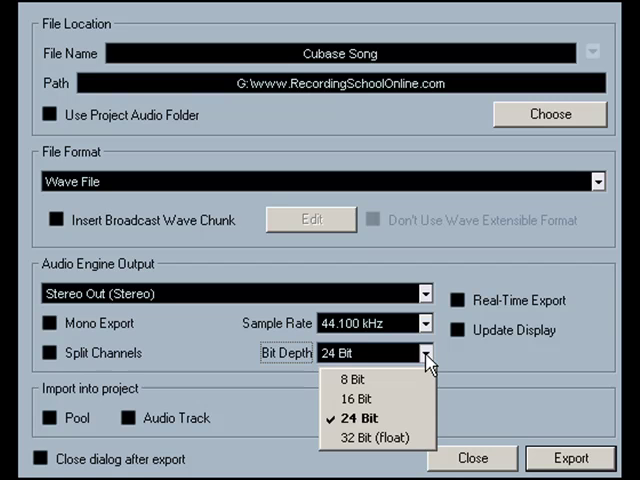